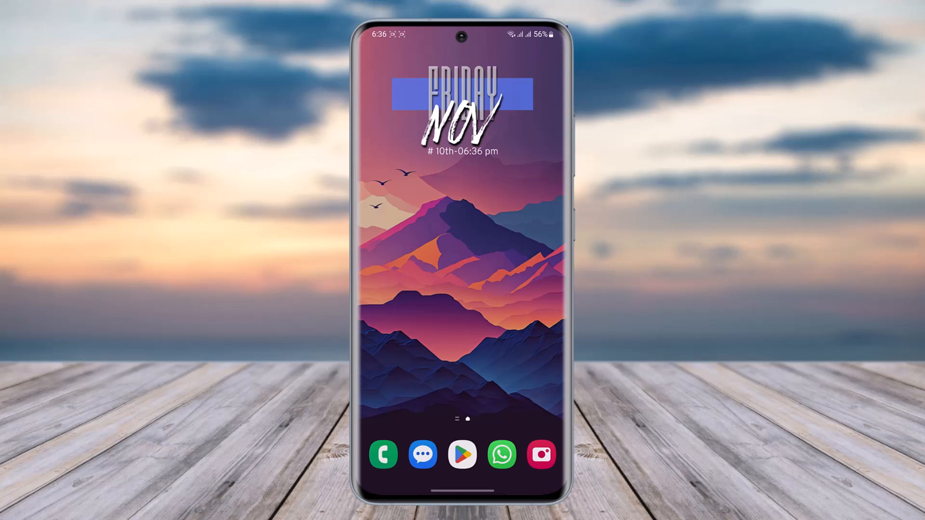
Launch the Settings app from the home screen.
click(504, 308)
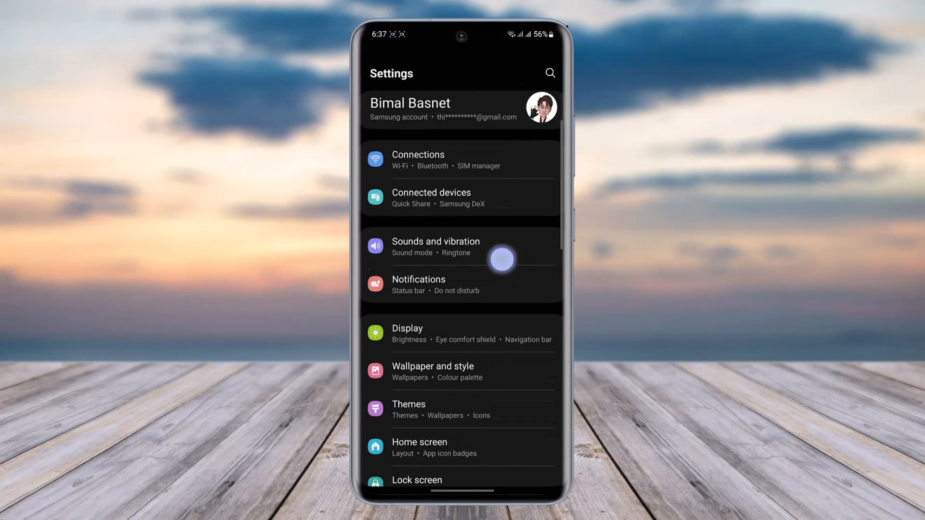
Scroll the Apps list down to Snapchat and select it.
scroll(down, 3)
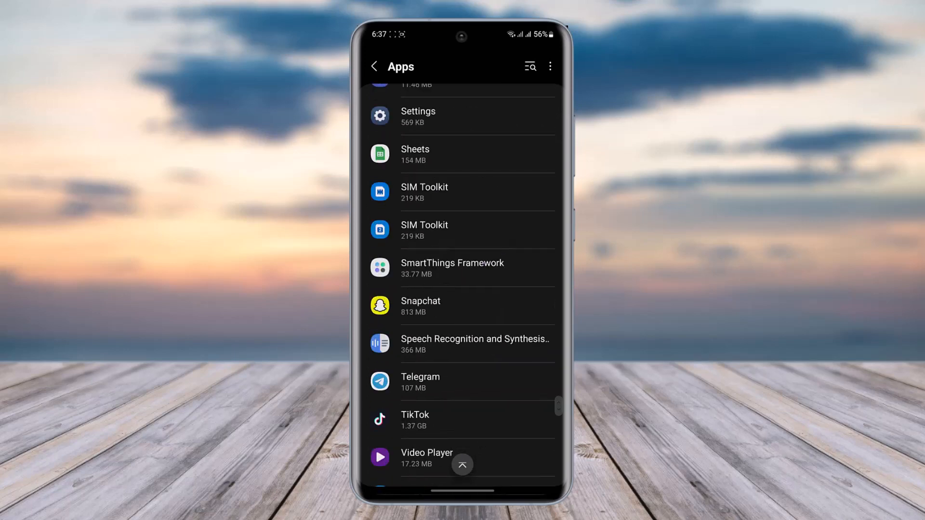
click(461, 305)
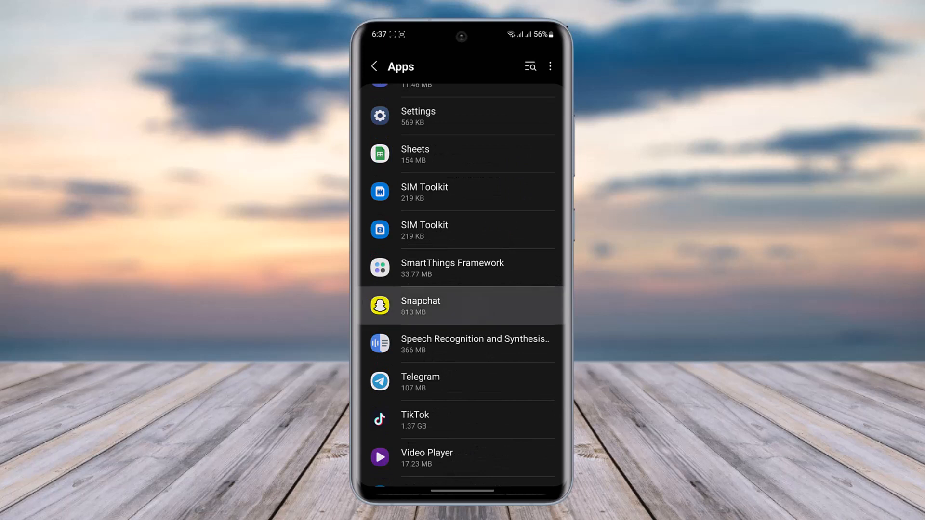
Reach Snapchat's Camera permission page through App info and Permissions.
click(461, 305)
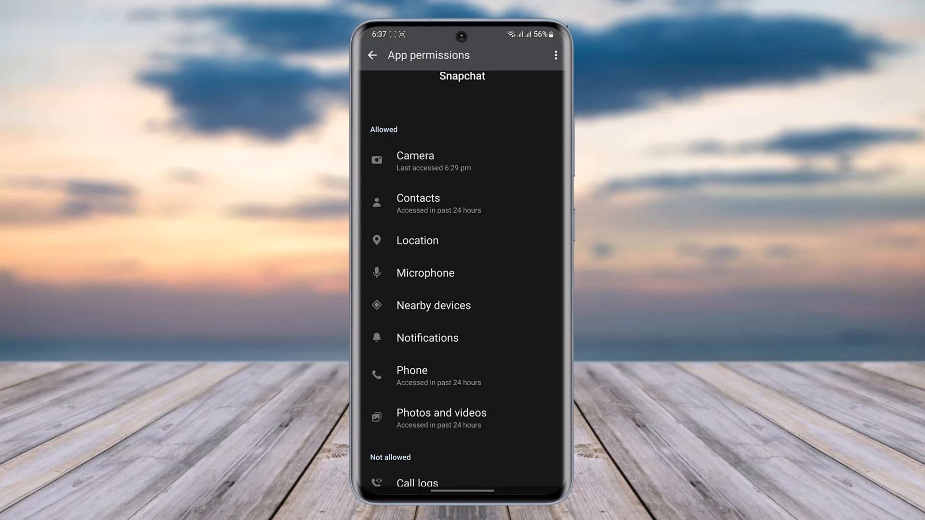
scroll(down, 3)
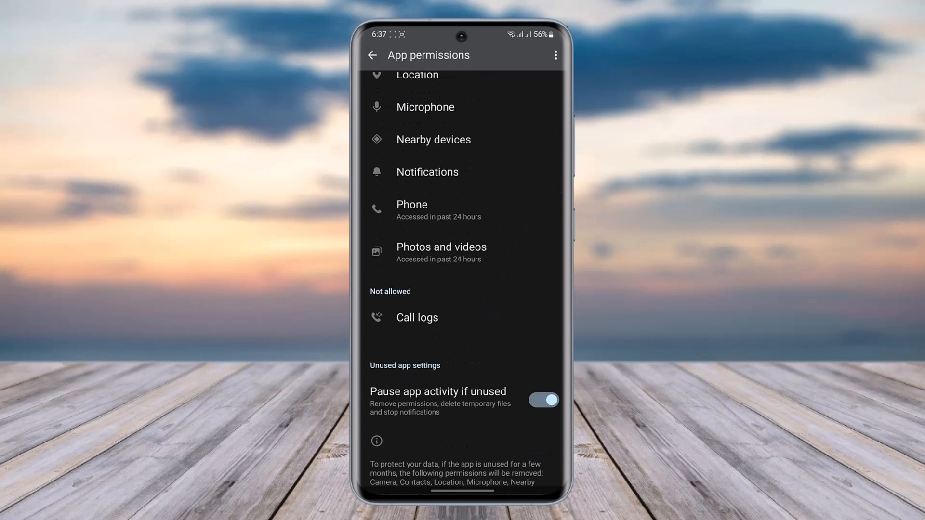
scroll(up, 3)
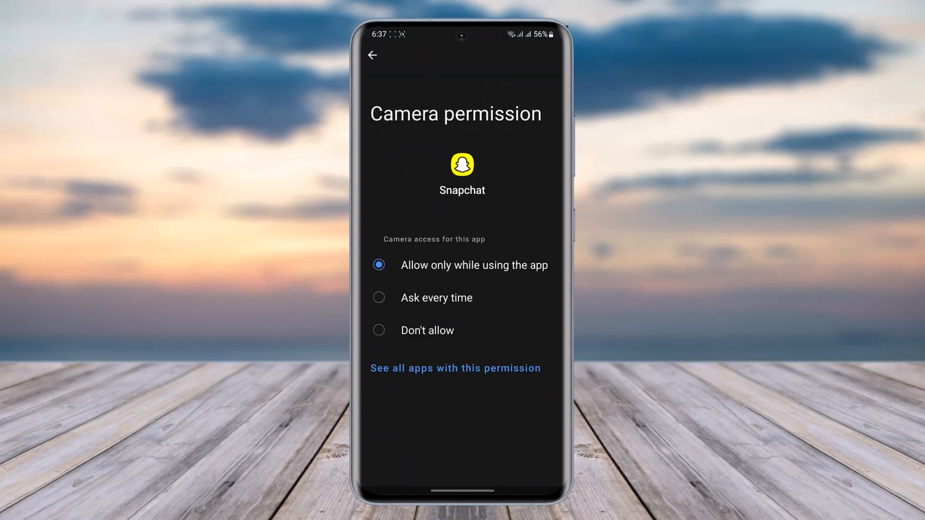
Switch Snapchat's camera to Don't allow, then back to 'Allow only while using the app', and return to App permissions.
click(378, 329)
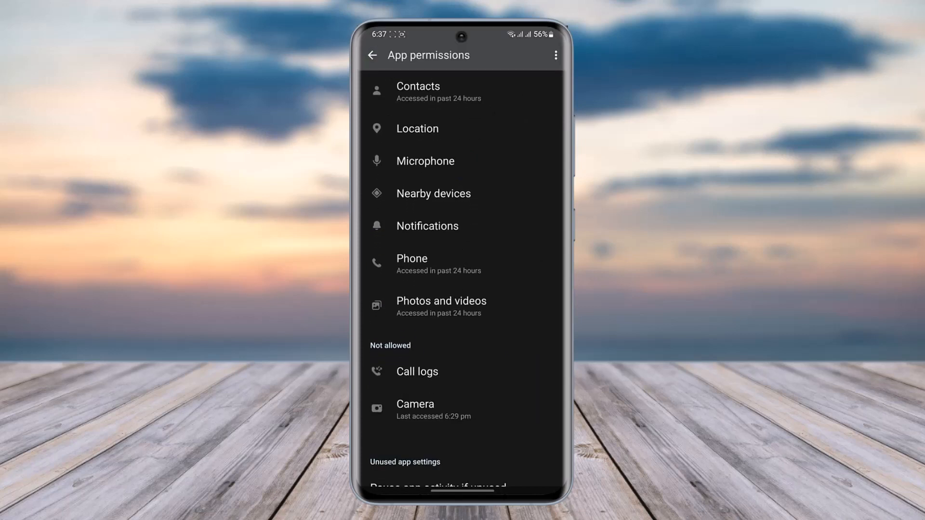
click(414, 409)
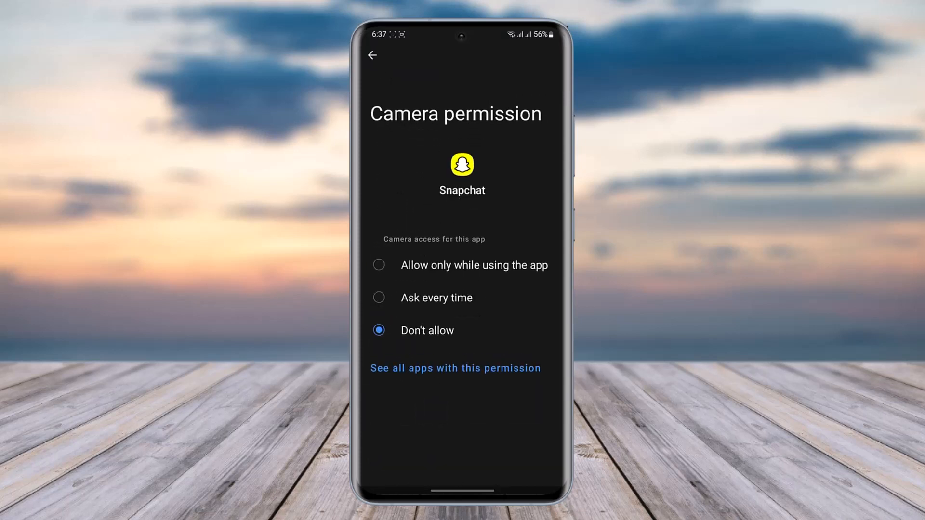
click(379, 265)
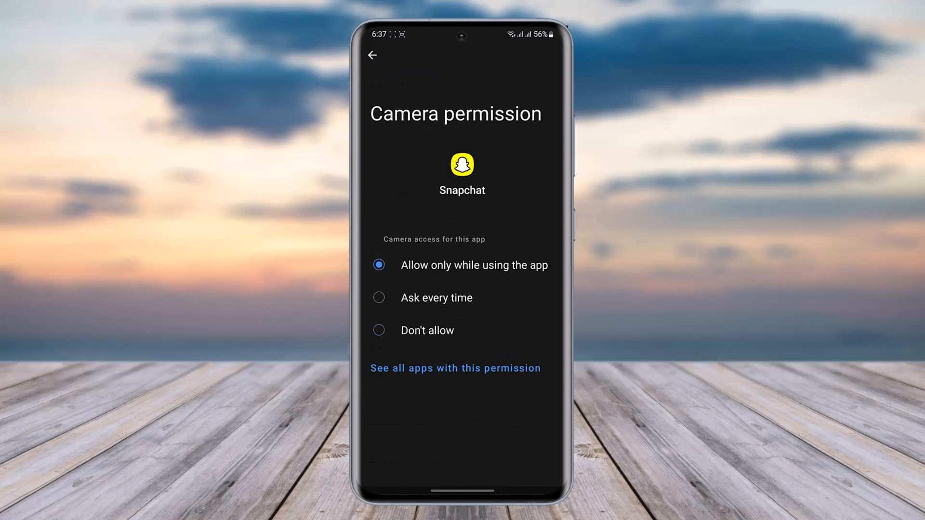
click(371, 55)
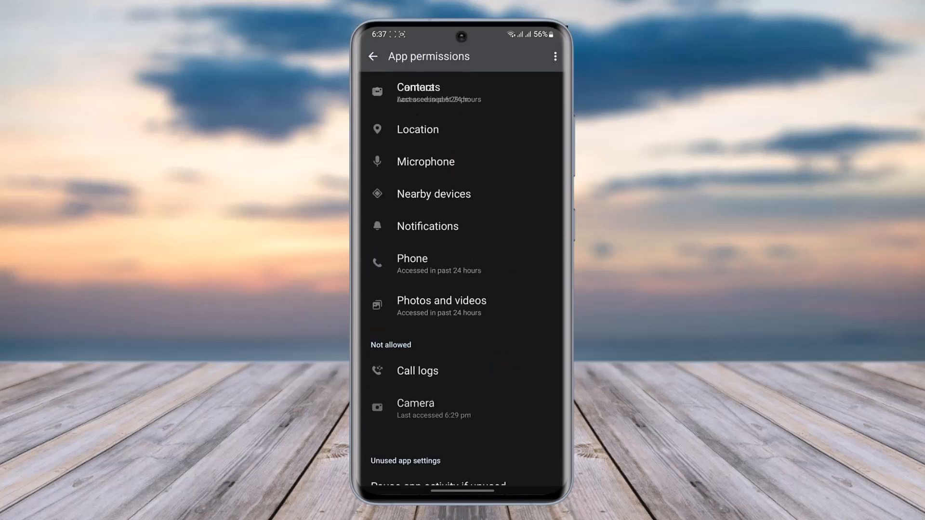
scroll(down, 3)
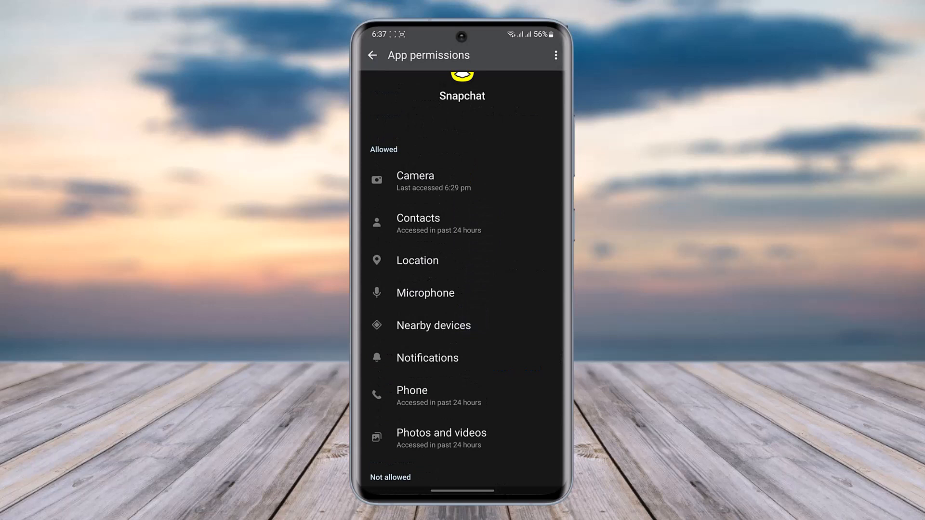